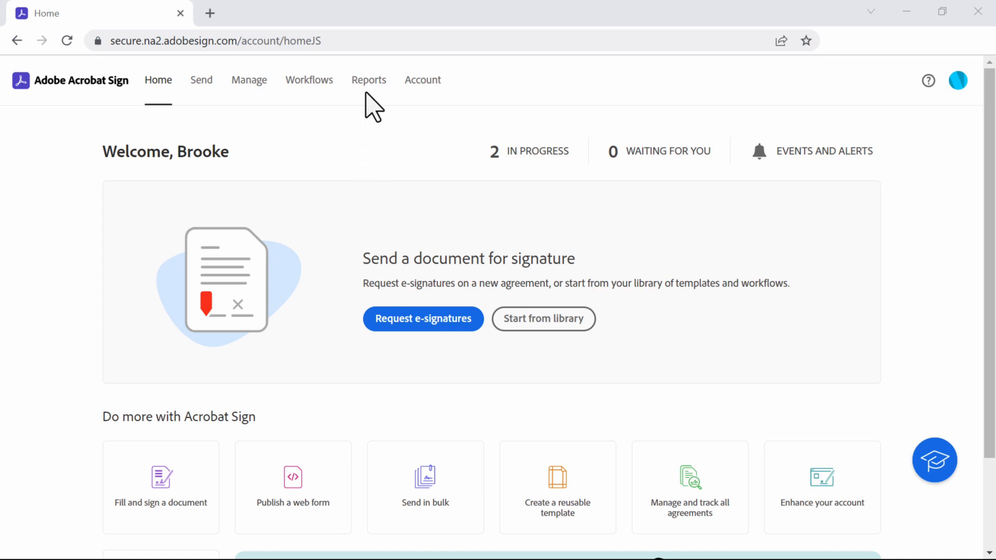
Open Team Usage Report and review its 50% completion and 2.3-minute average gauges
left_click(368, 79)
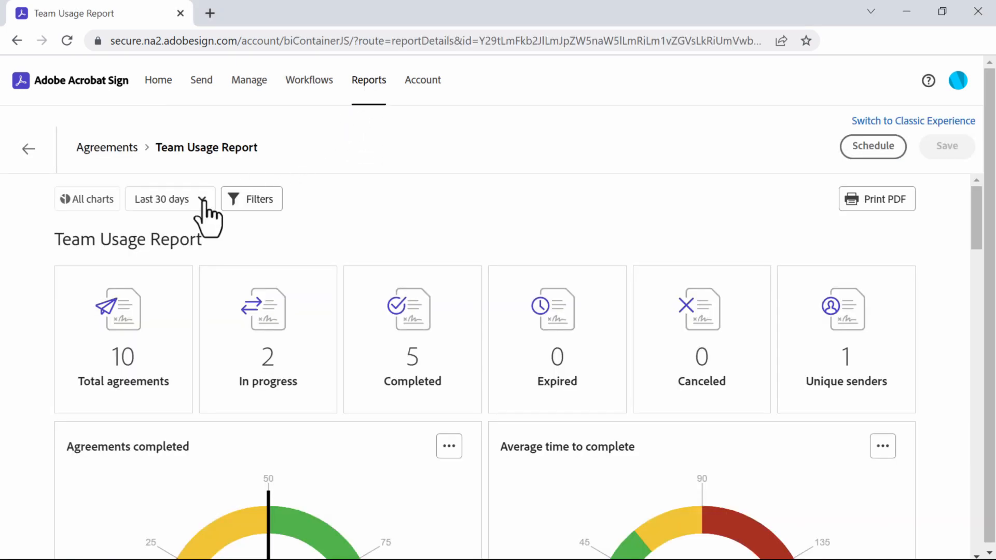
mouse_move(343, 475)
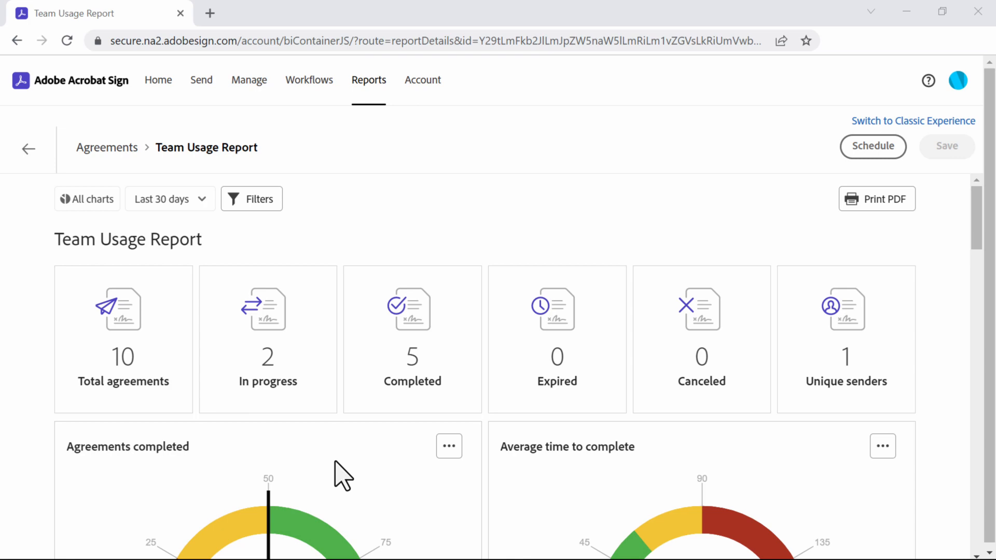
scroll("down", 3)
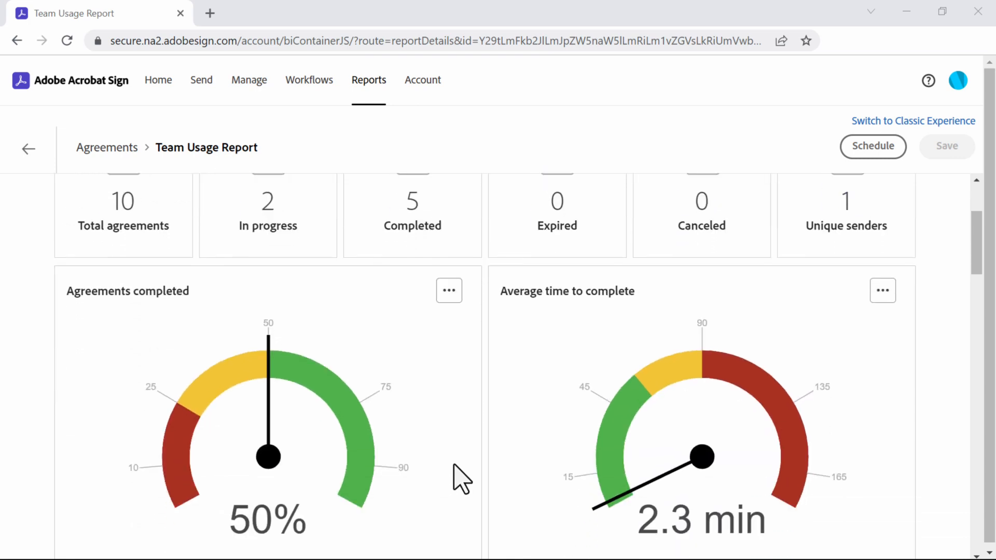
left_click(448, 290)
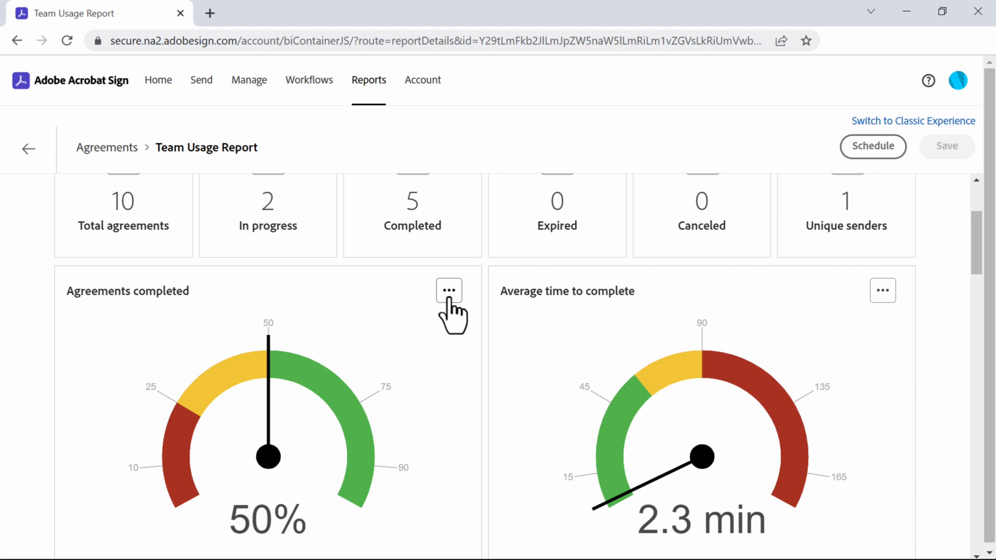
Open Account Report Settings to reach the classic reports list, last run Jul 7, 2020
left_click(422, 79)
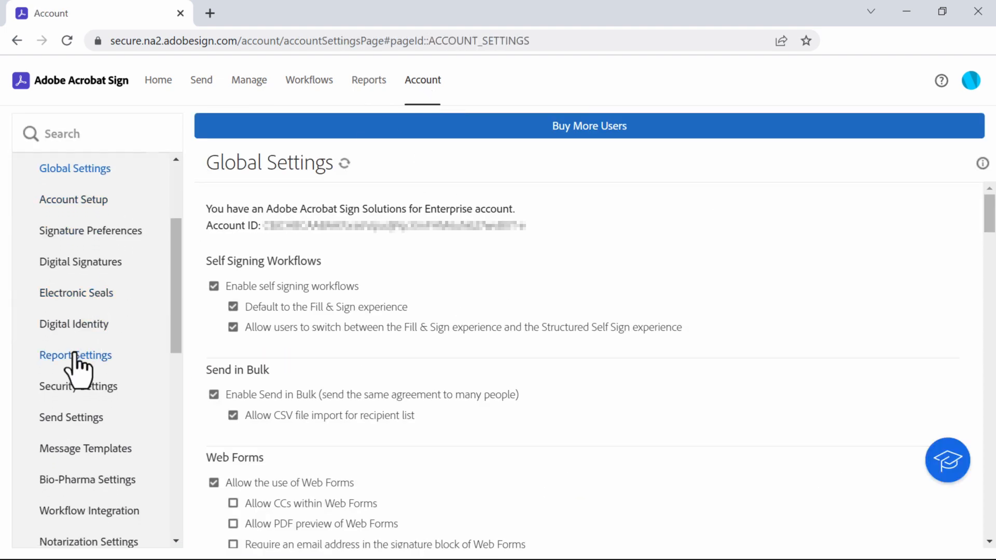
left_click(75, 355)
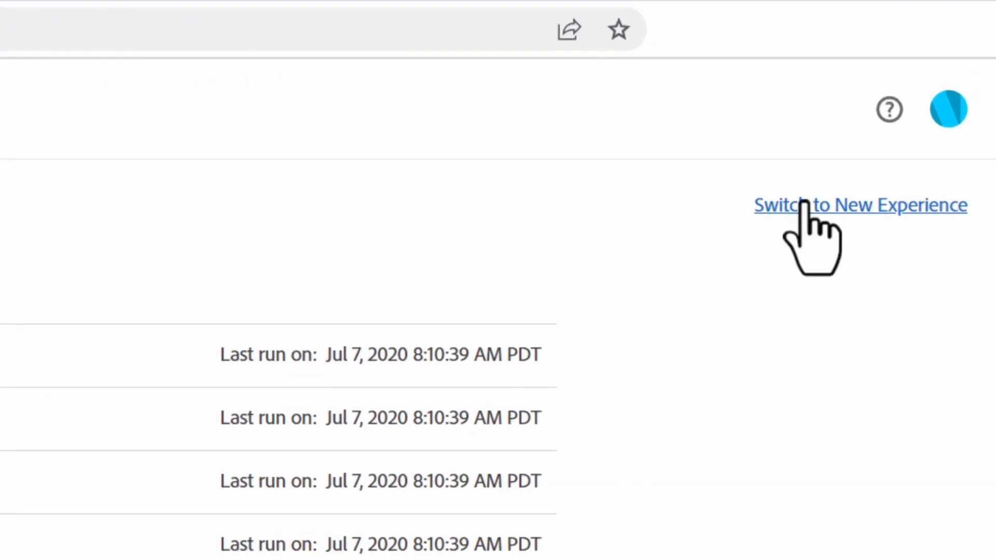
Switch to the new reports experience and scroll the Overview charts, including the 67% gauge
left_click(861, 205)
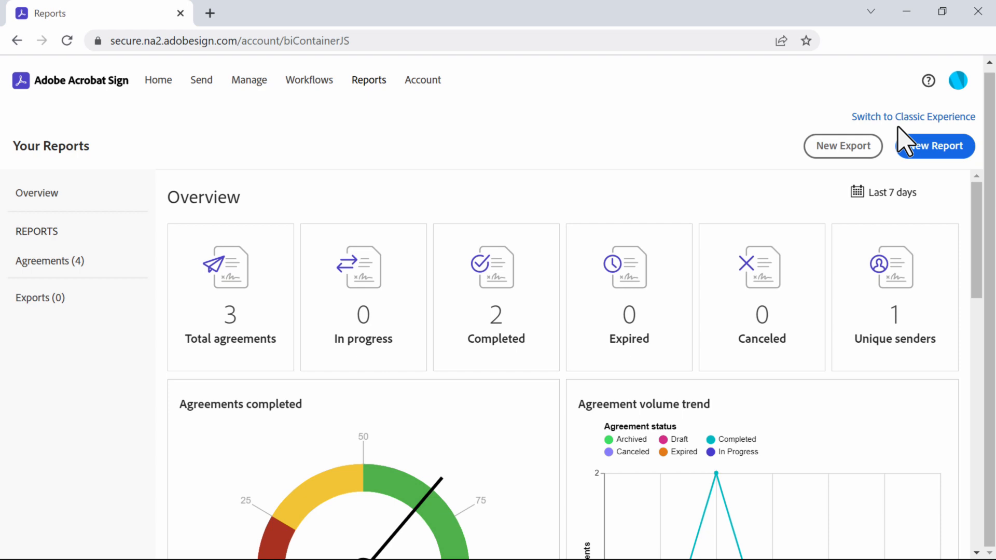
mouse_move(564, 374)
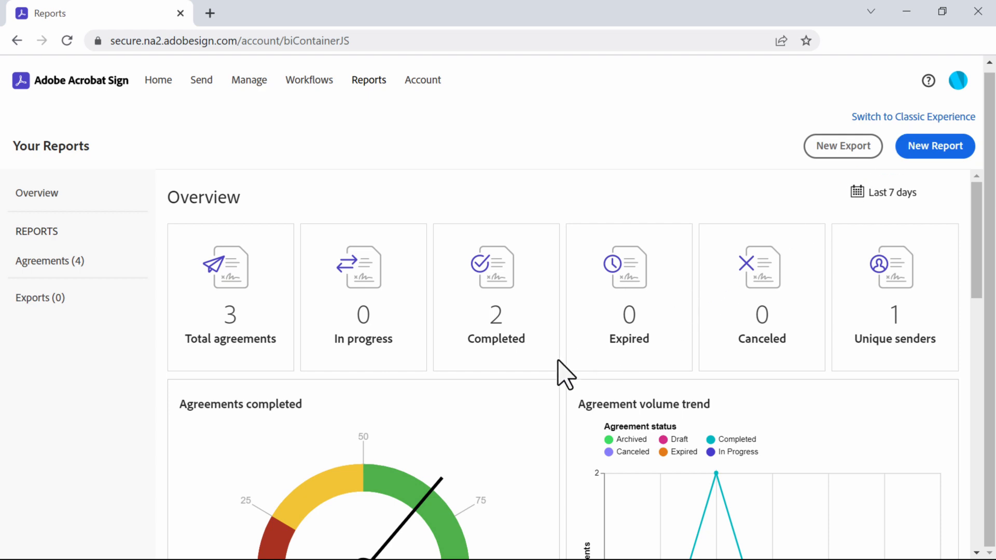
scroll("down", 3)
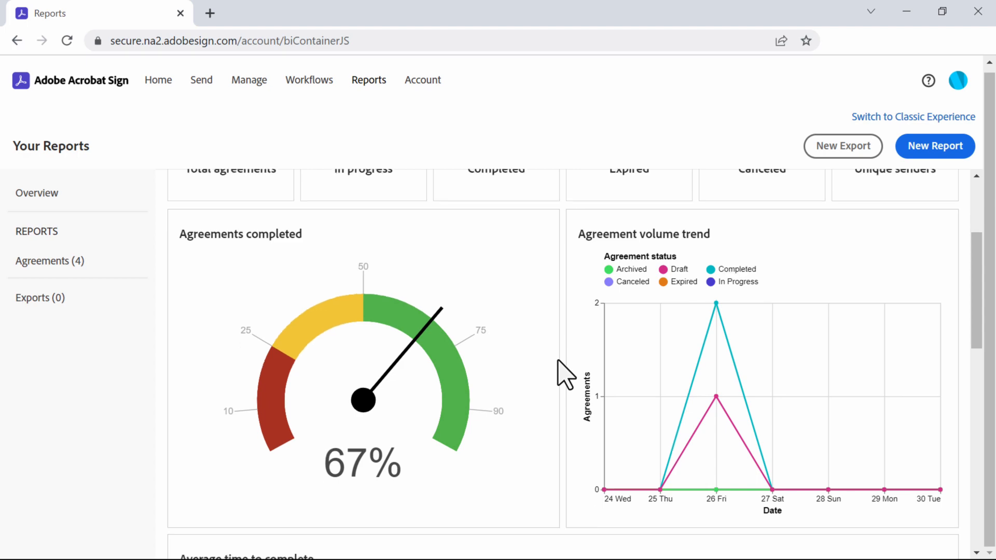
scroll("down", 3)
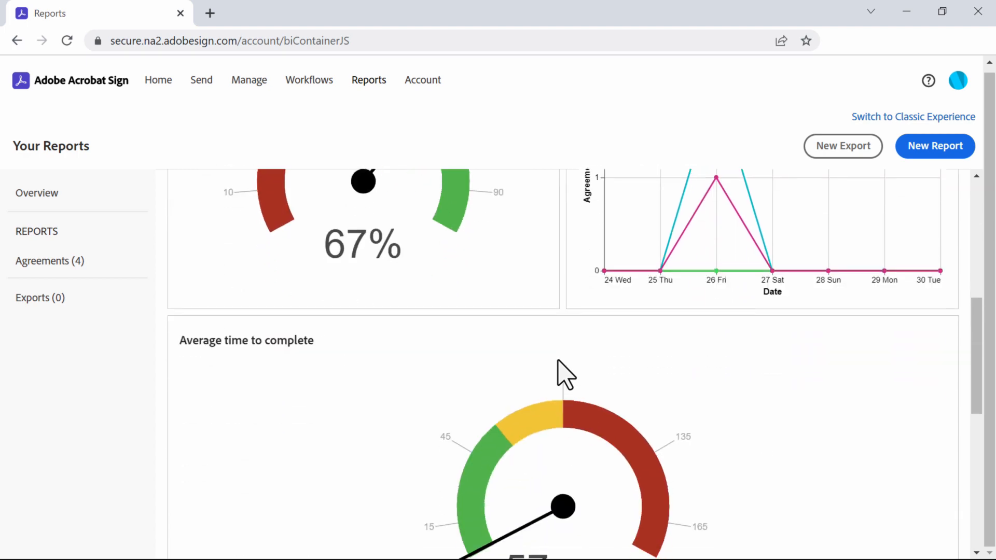
scroll("up", 3)
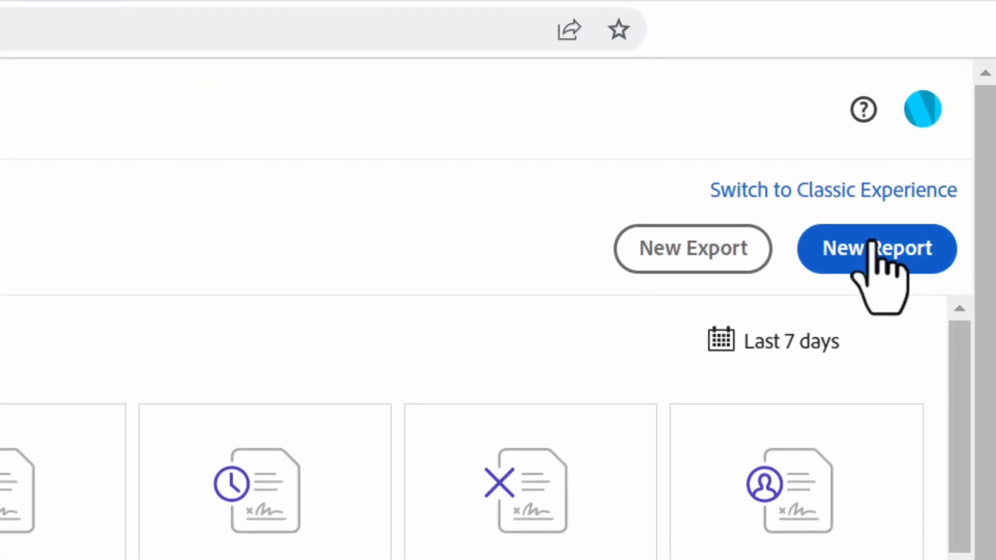
Create a new report with all agreement charts selected and continue to filters
left_click(877, 249)
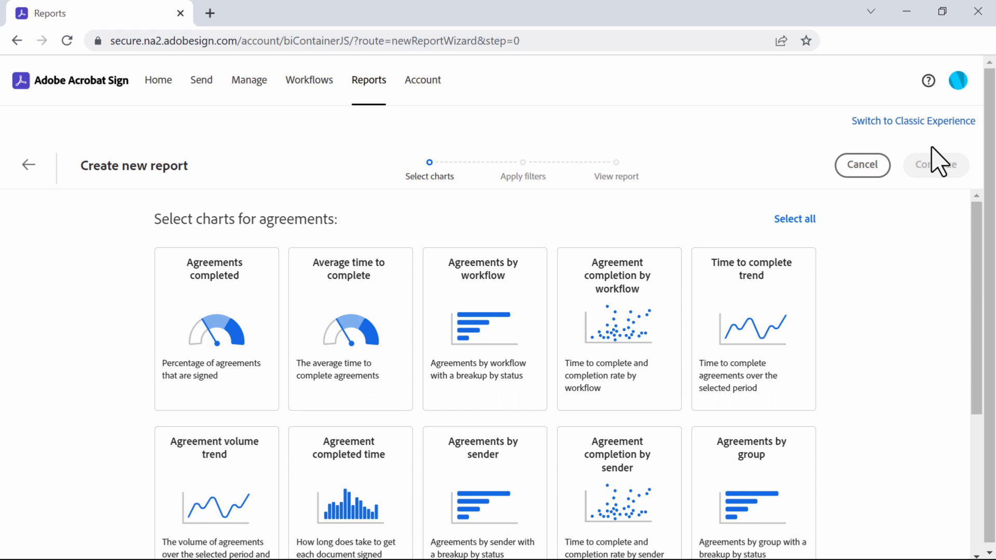
left_click(795, 219)
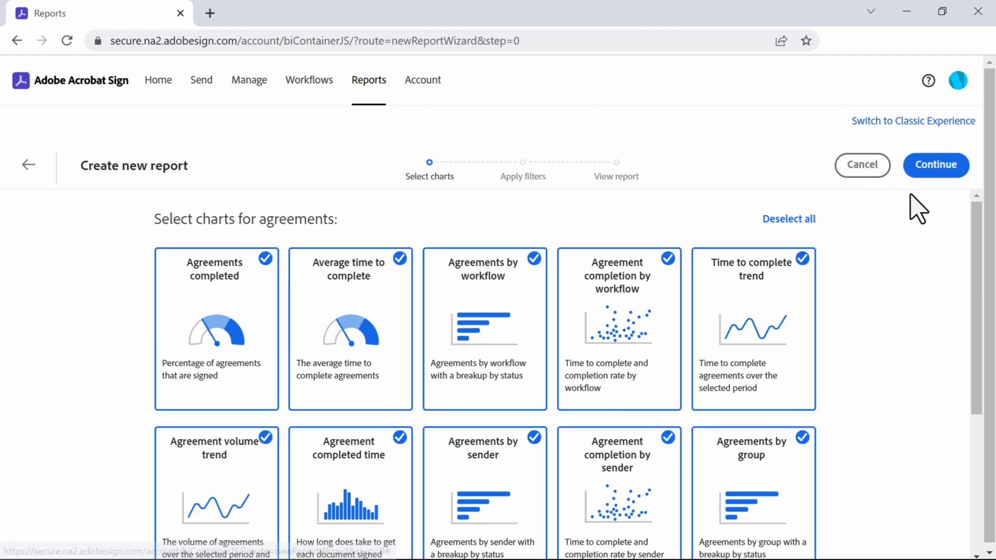
left_click(934, 165)
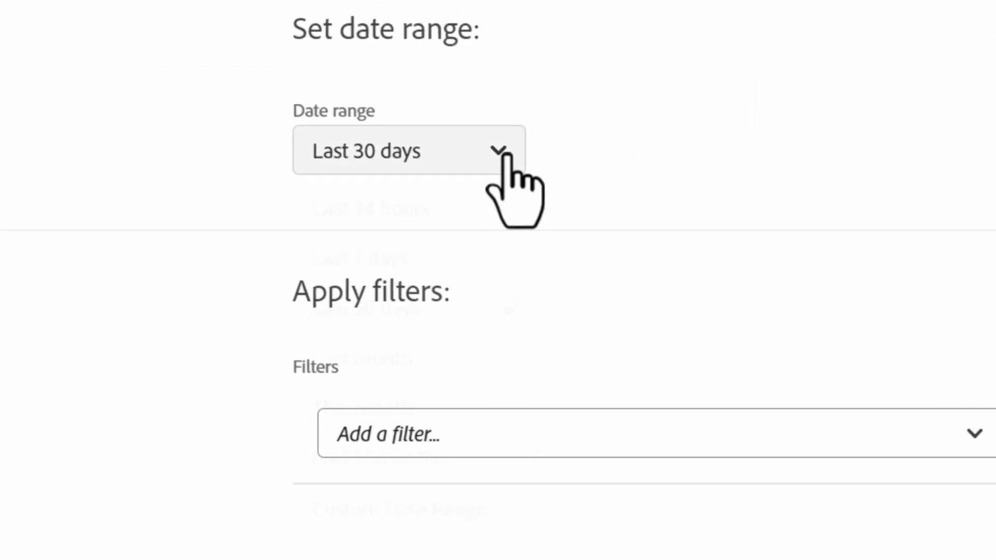
Generate the Last 30 days report, save it as 'Team Usage Report', and view Agreements reports
scroll("down", 3)
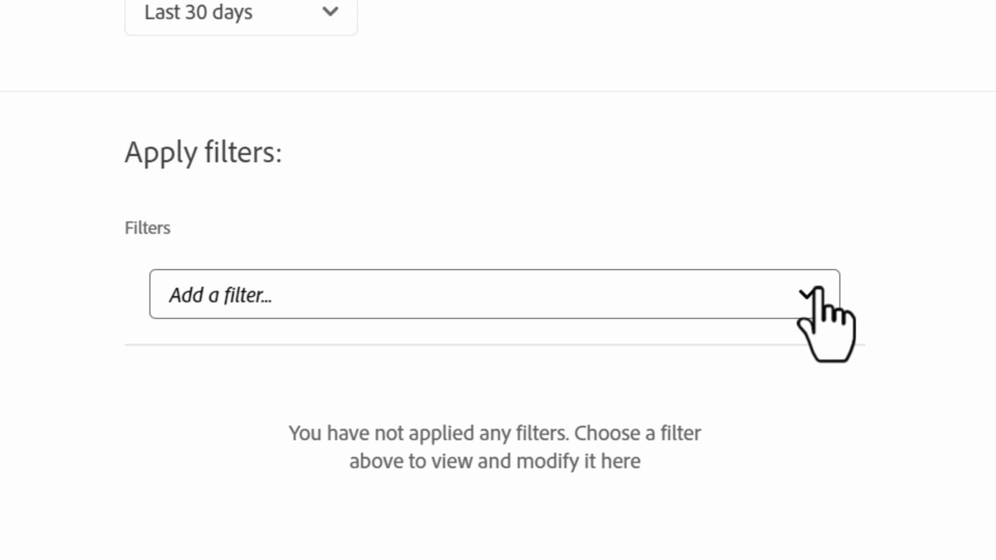
left_click(496, 294)
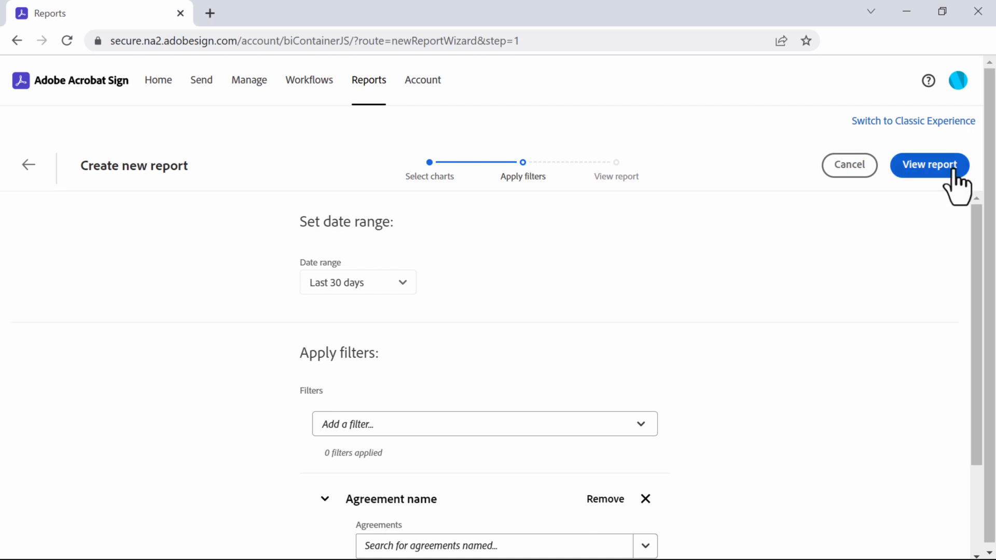
left_click(928, 164)
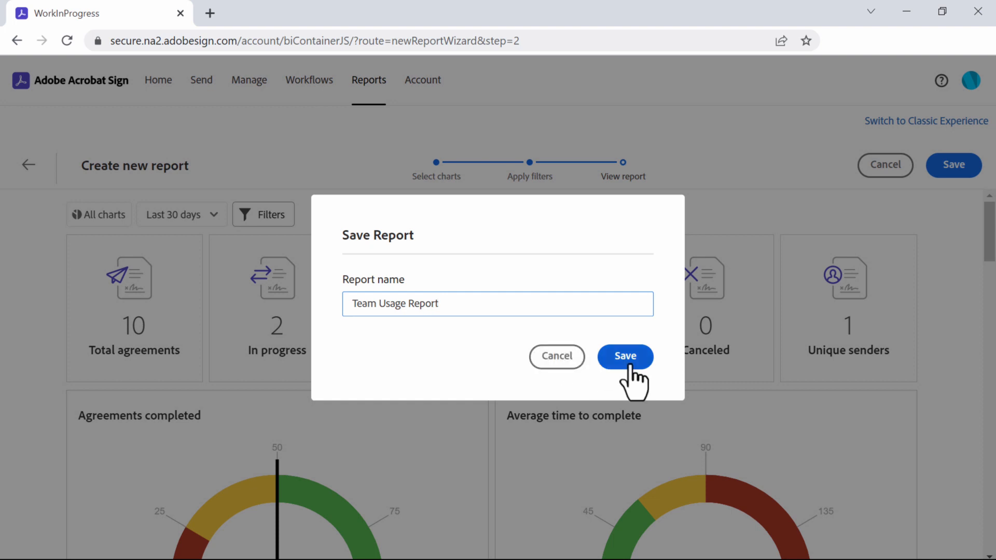
left_click(624, 356)
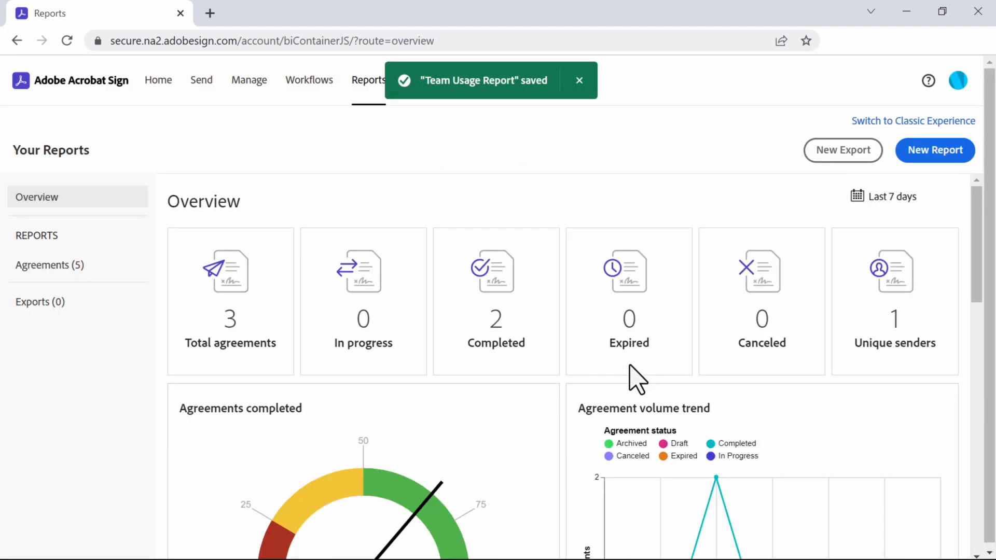
left_click(49, 266)
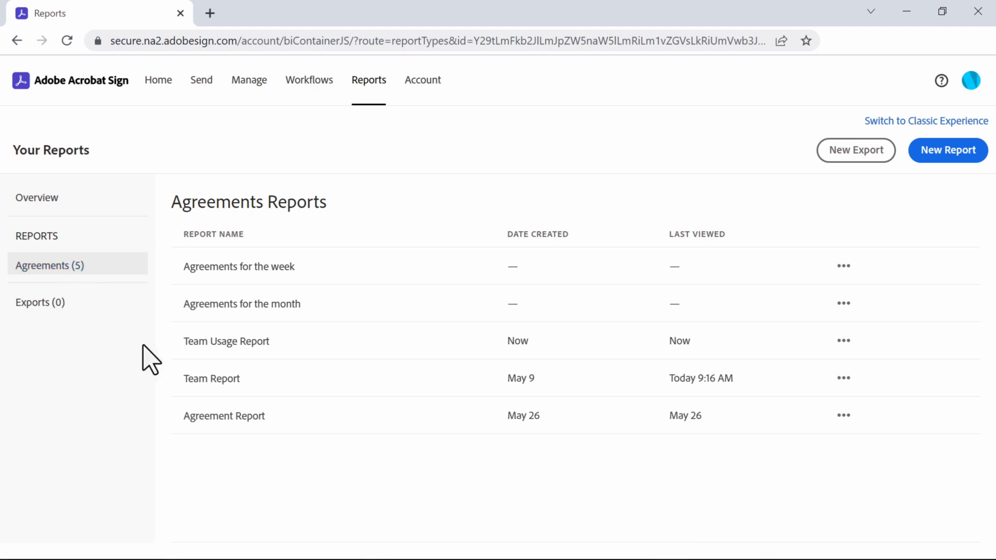
mouse_move(431, 342)
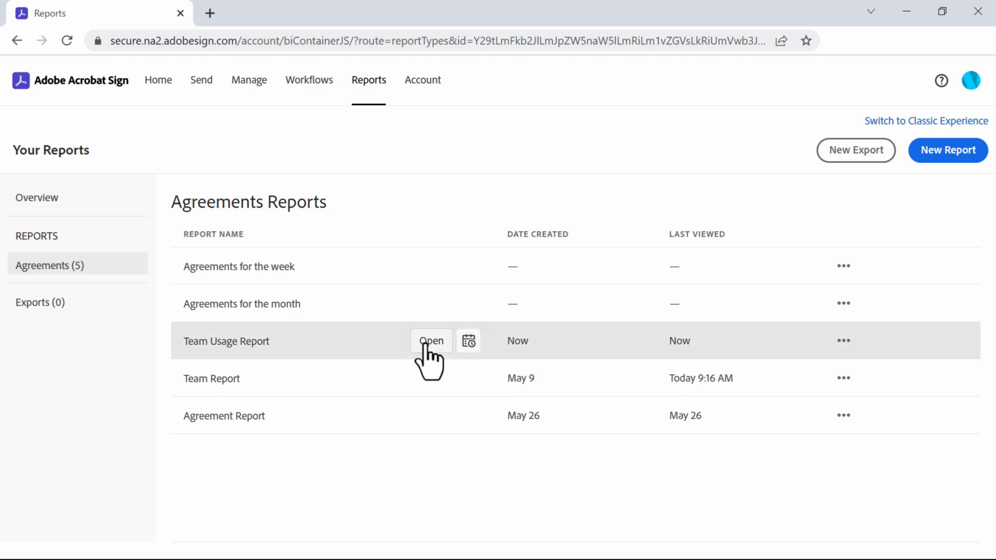
Open Team Usage Report, check All charts, and review 10 agreements and completion gauges
left_click(430, 341)
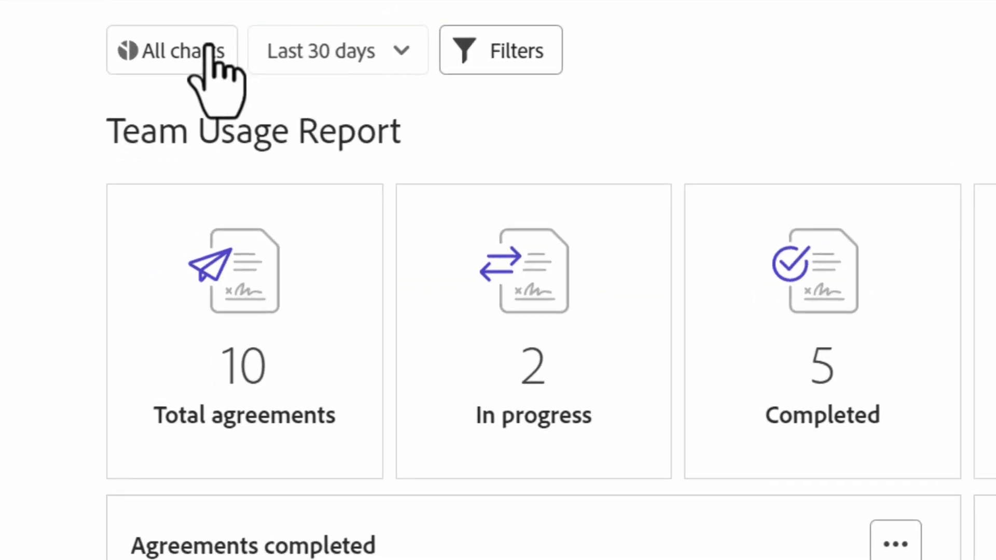
left_click(172, 50)
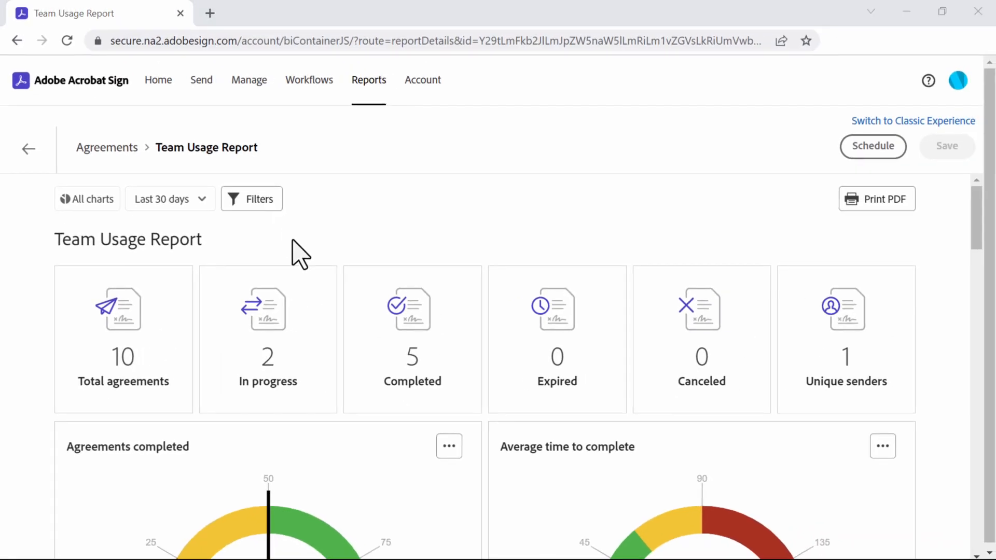
scroll("down", 3)
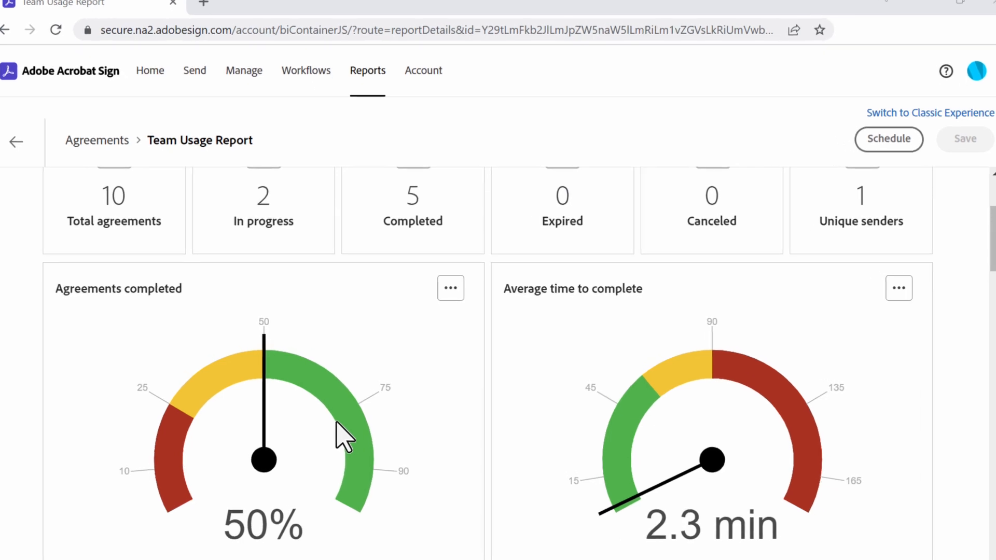
left_click(450, 288)
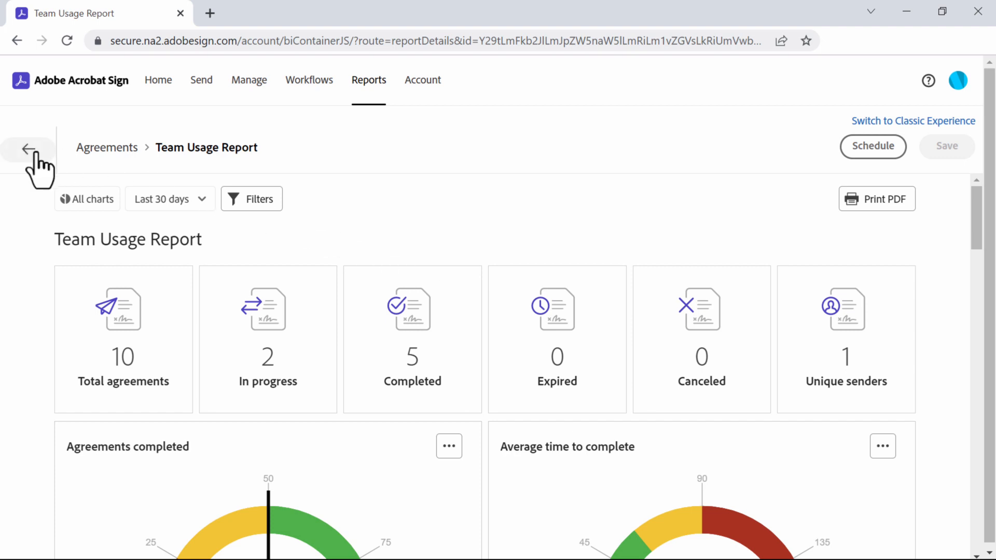
Schedule Team Report monthly on day 1 with a recipient and optional message
left_click(27, 149)
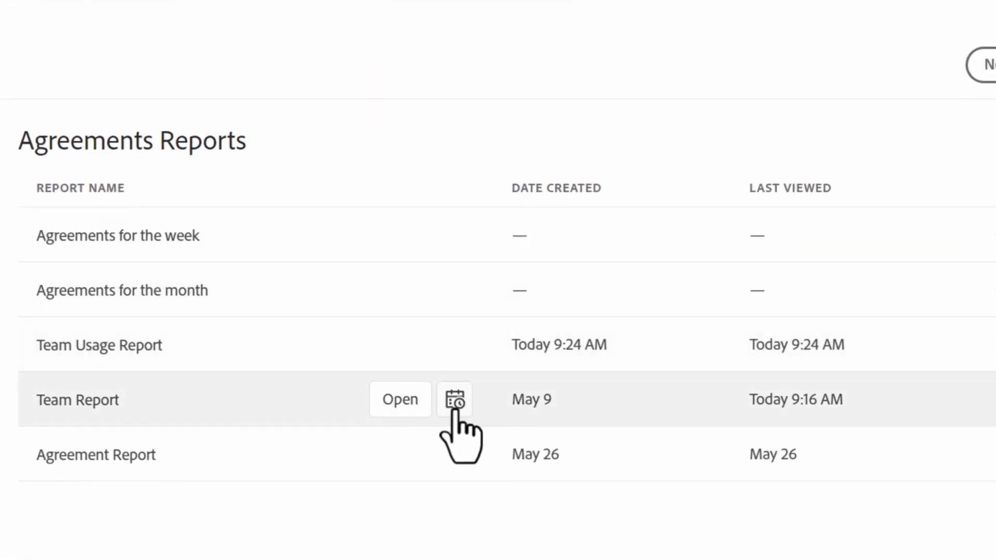
mouse_move(454, 399)
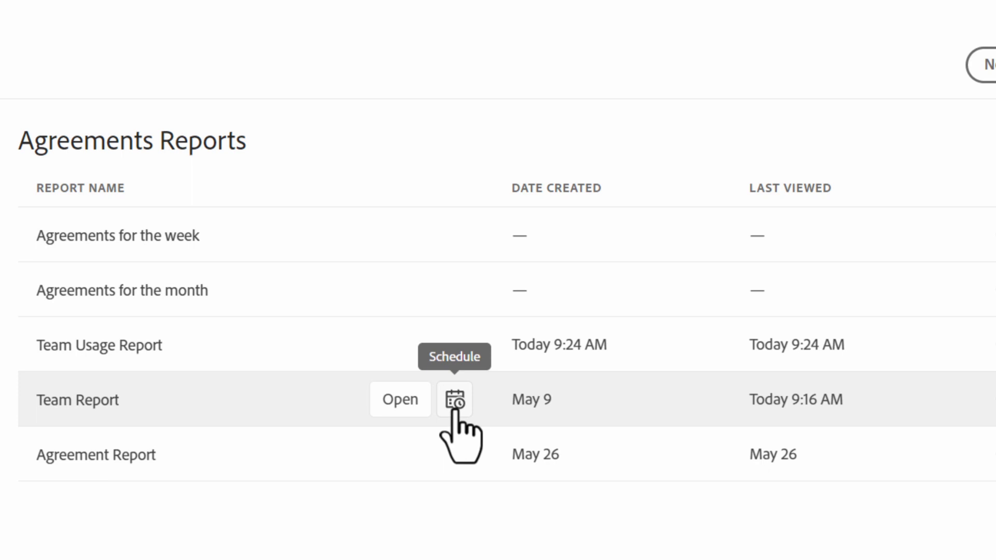
left_click(453, 399)
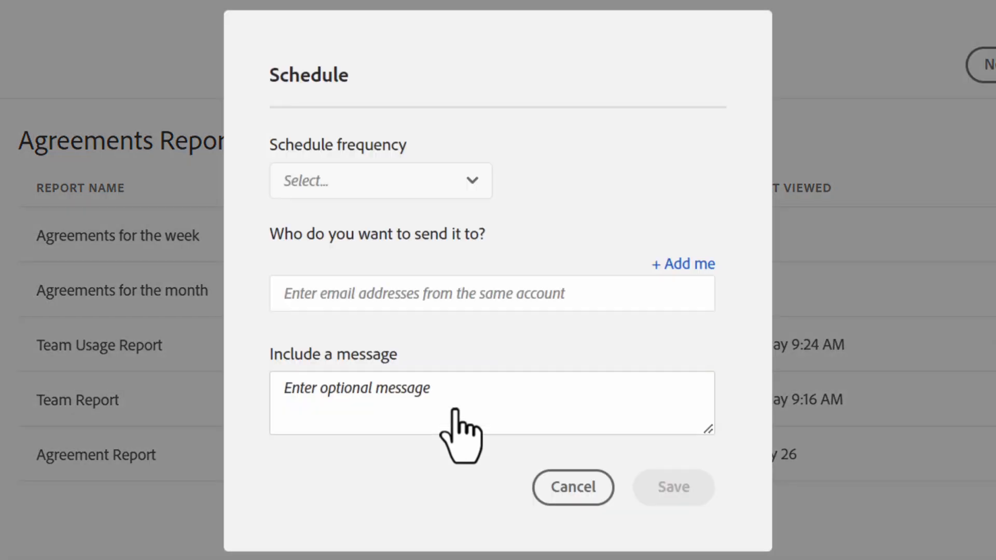
mouse_move(489, 244)
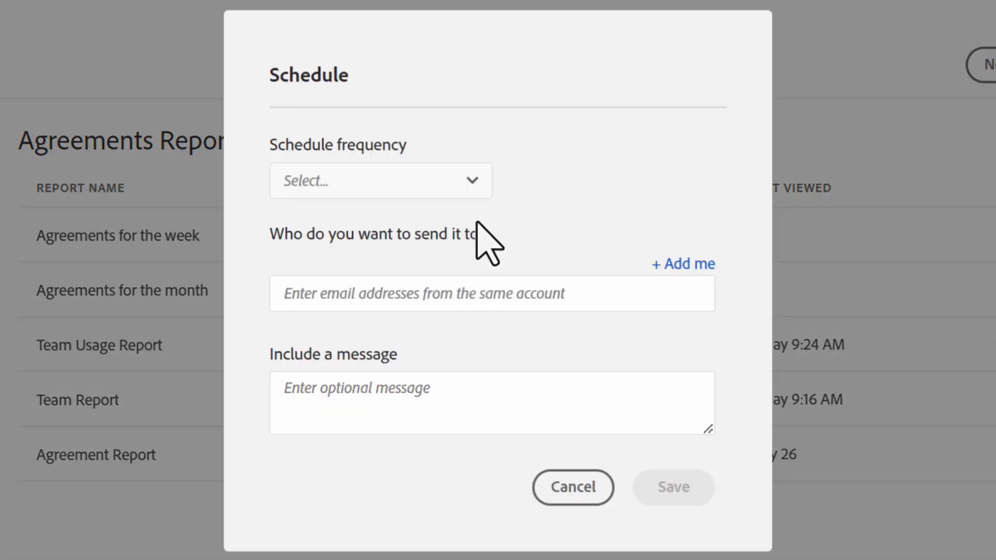
left_click(380, 180)
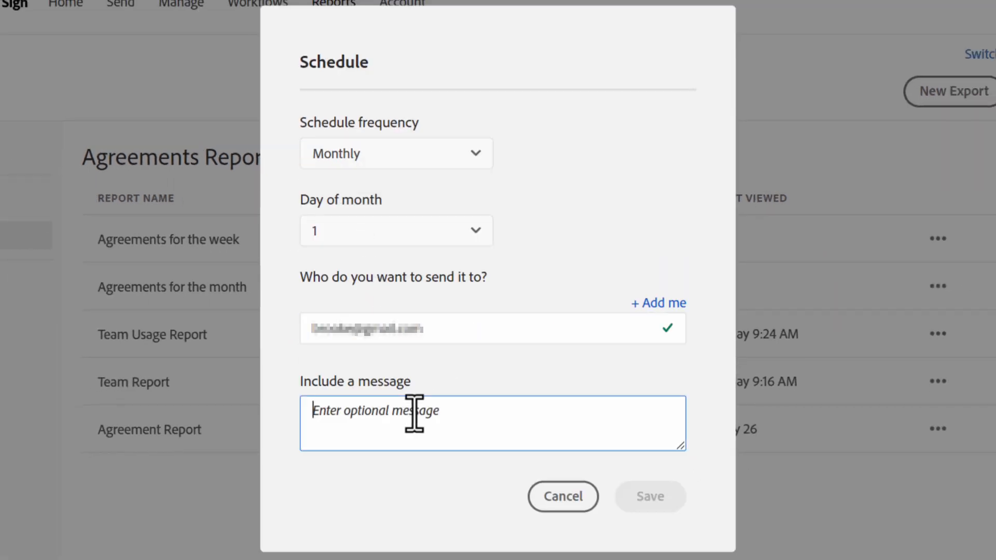
left_click(562, 495)
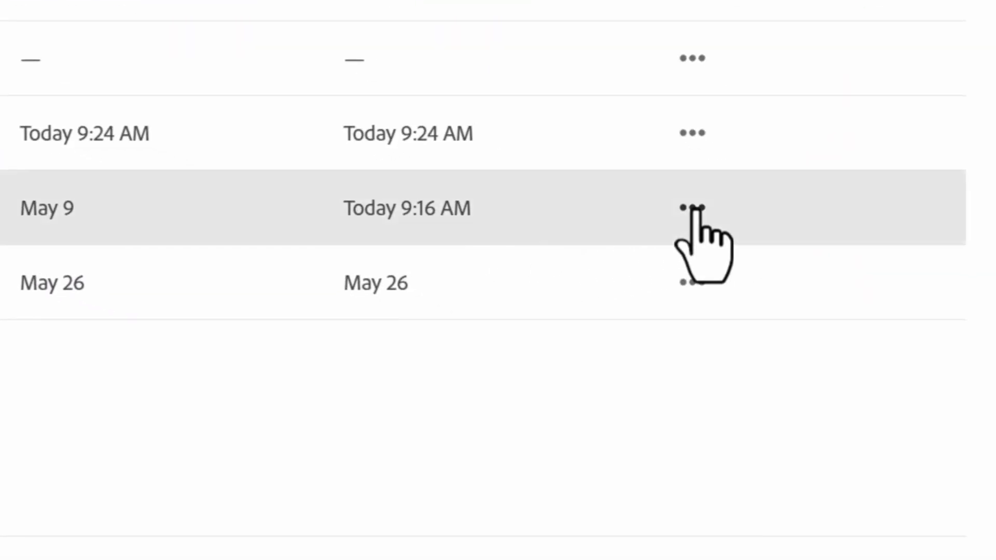
Show Team Report's Duplicate, Rename, Delete, Open, Schedule and Send it Now actions
left_click(691, 207)
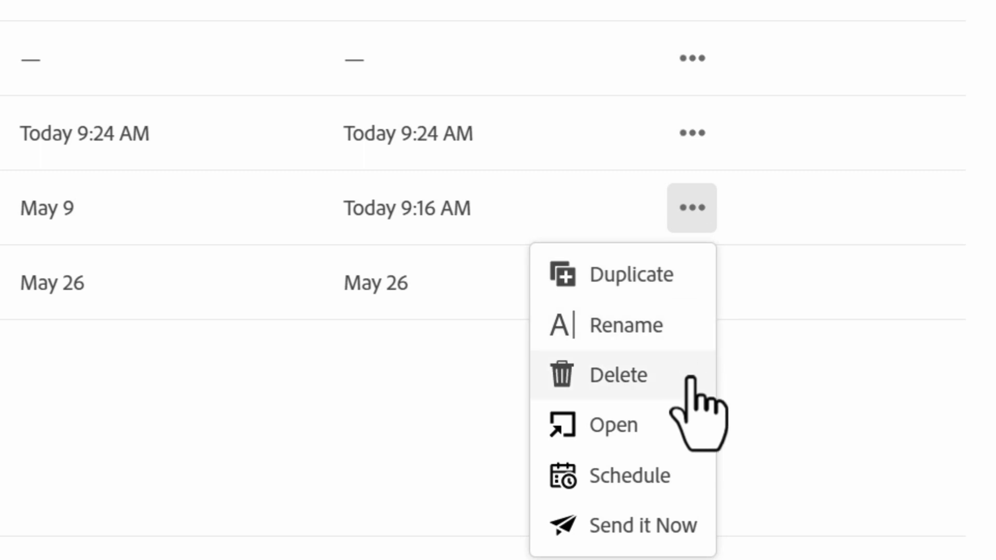
mouse_move(610, 425)
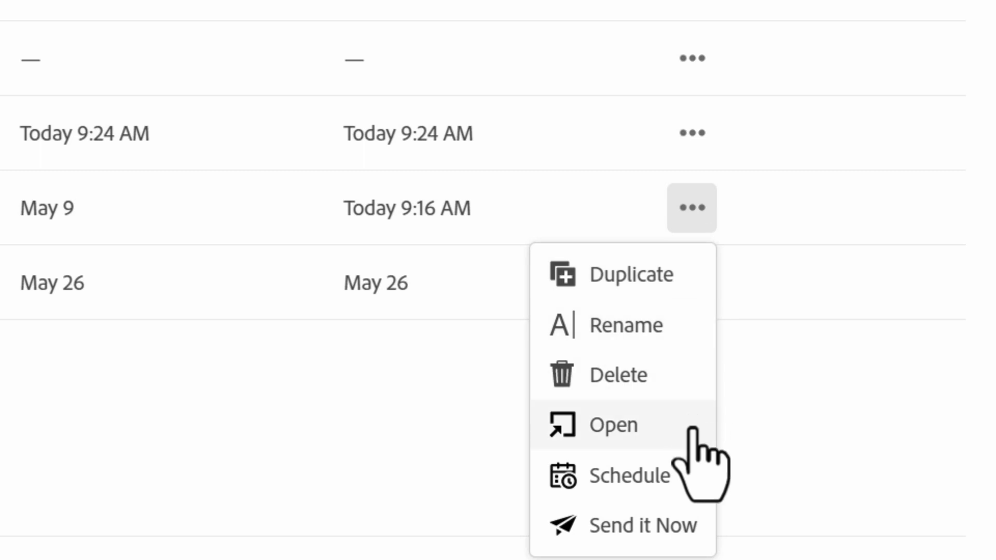
mouse_move(635, 476)
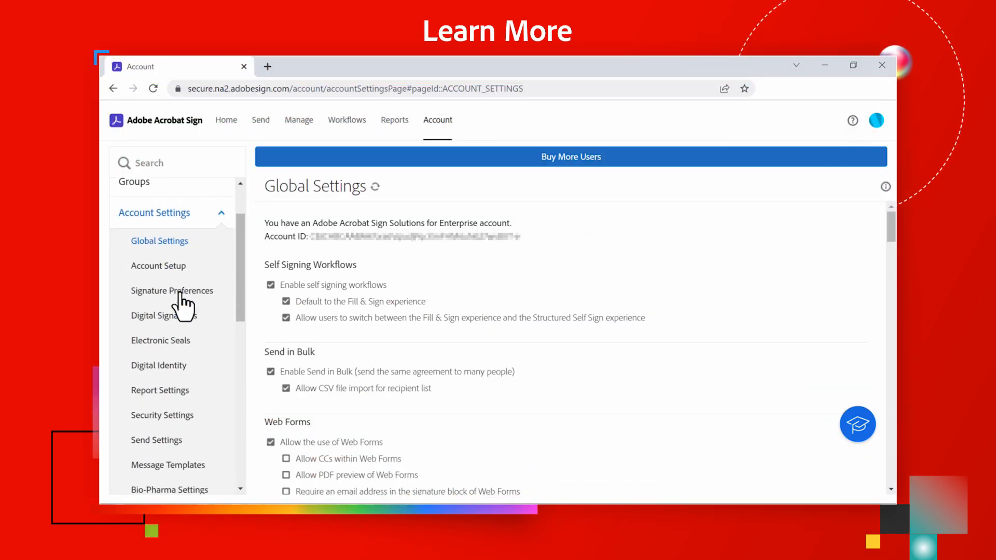
Open Send Settings from the Account Settings list to view identity authentication methods
scroll("down", 3)
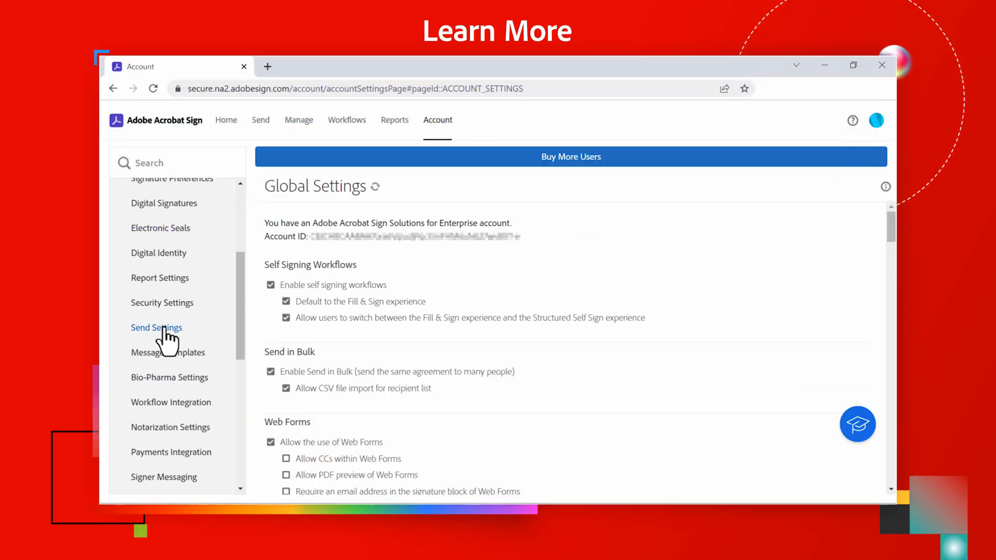
left_click(156, 327)
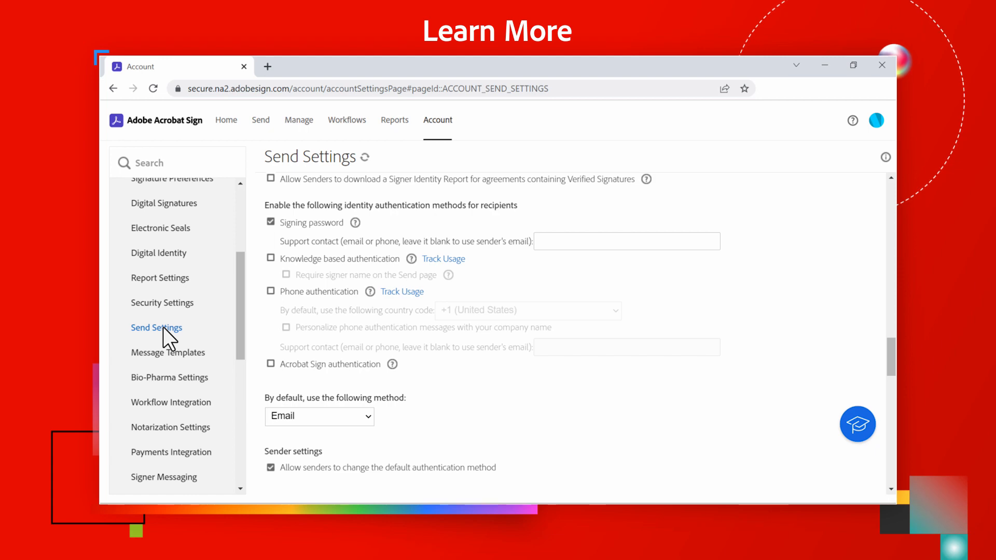